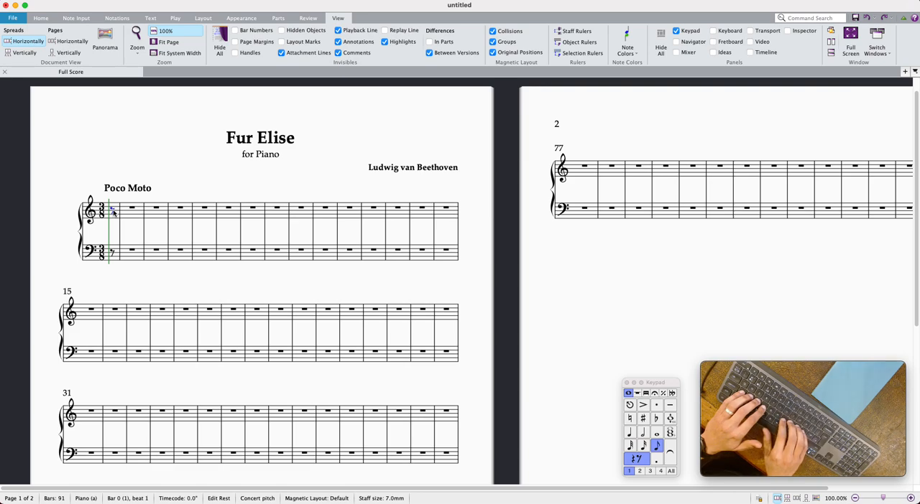
Step: Enter the opening sixteenth notes of the melody in bar 1 of the treble staff
click(118, 18)
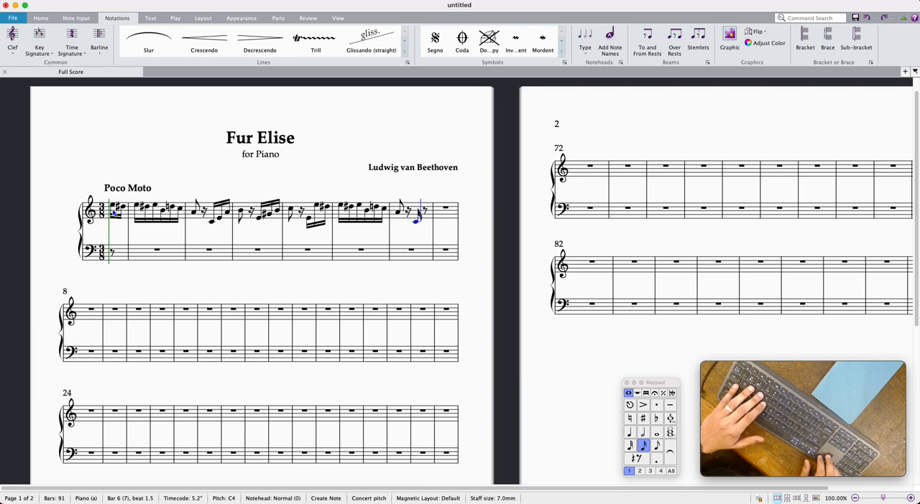
Step: Continue the treble melody with sixteenth-note groups and rests through bar 6
key(Right)
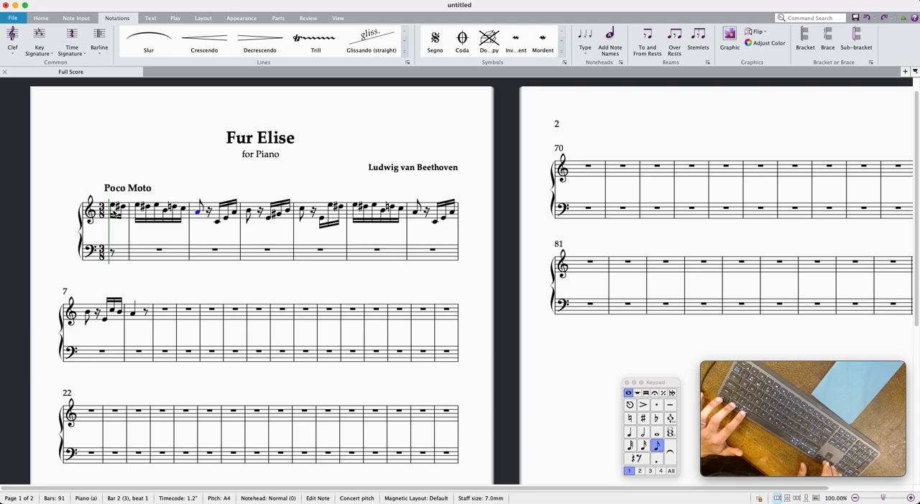
Step: Enter the left-hand sixteenth-note broken chords with rests in bass bars 2 to 4
click(214, 250)
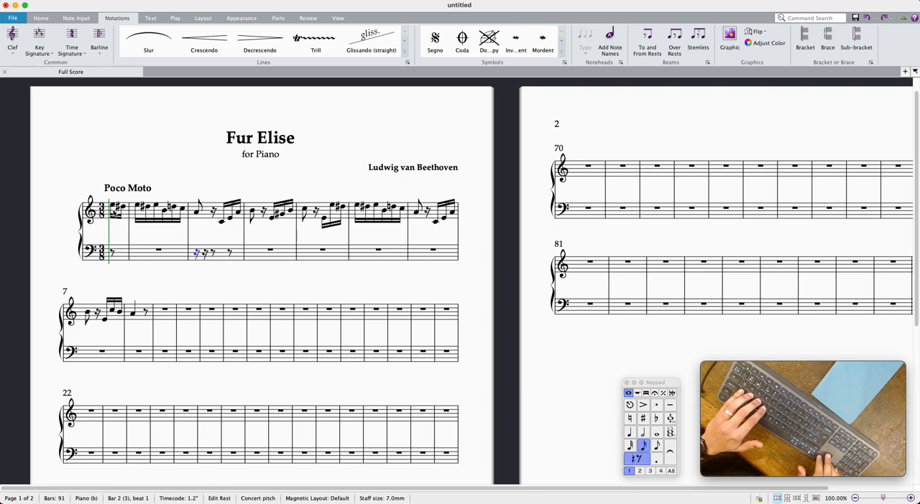
click(200, 256)
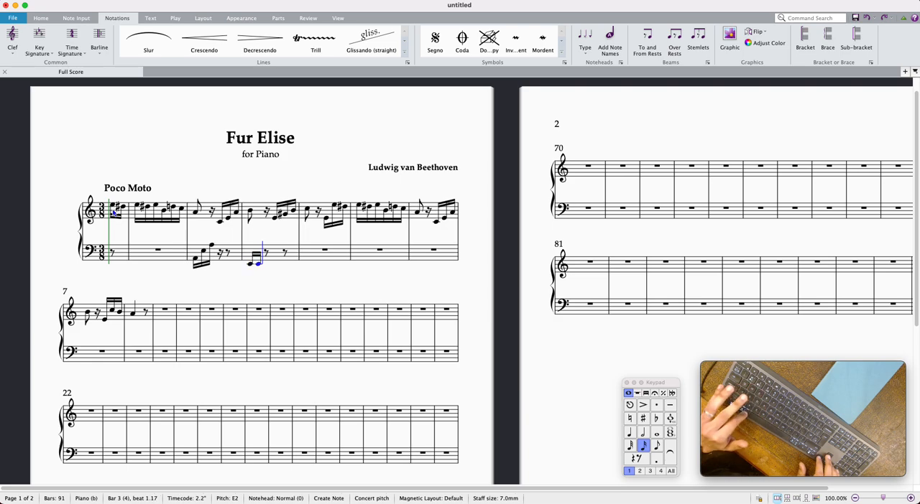
key(up)
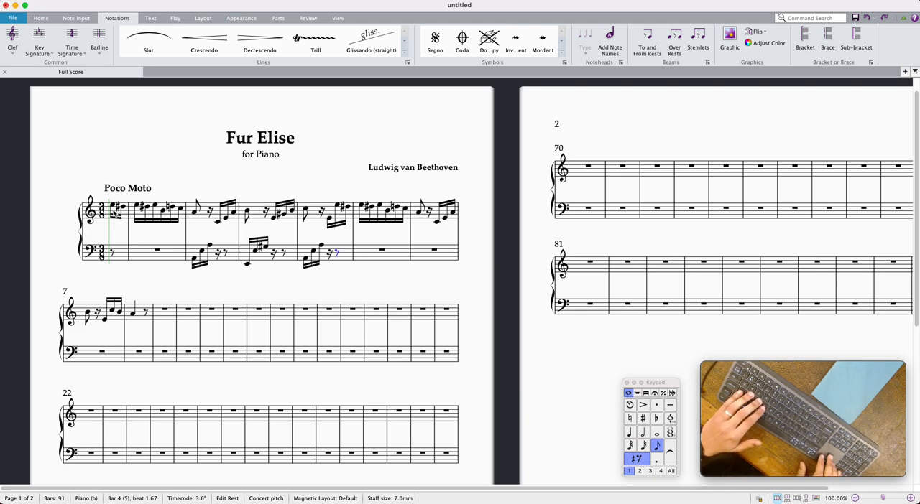
click(324, 253)
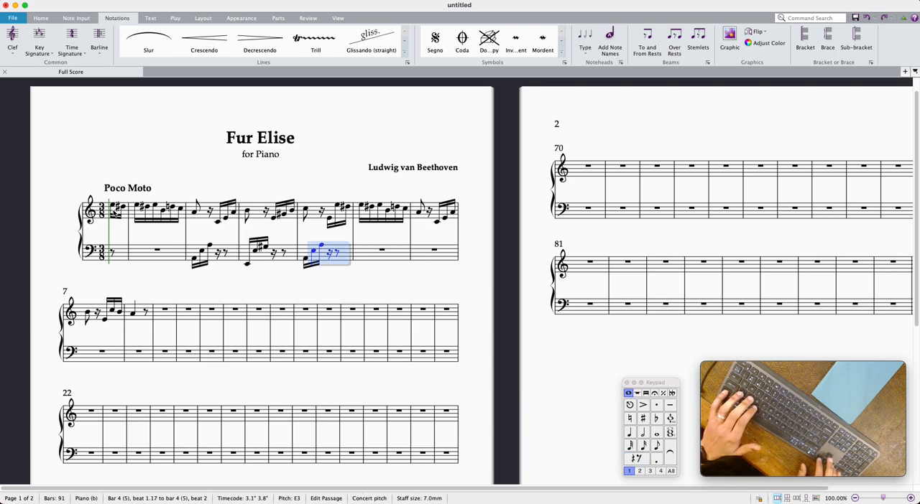